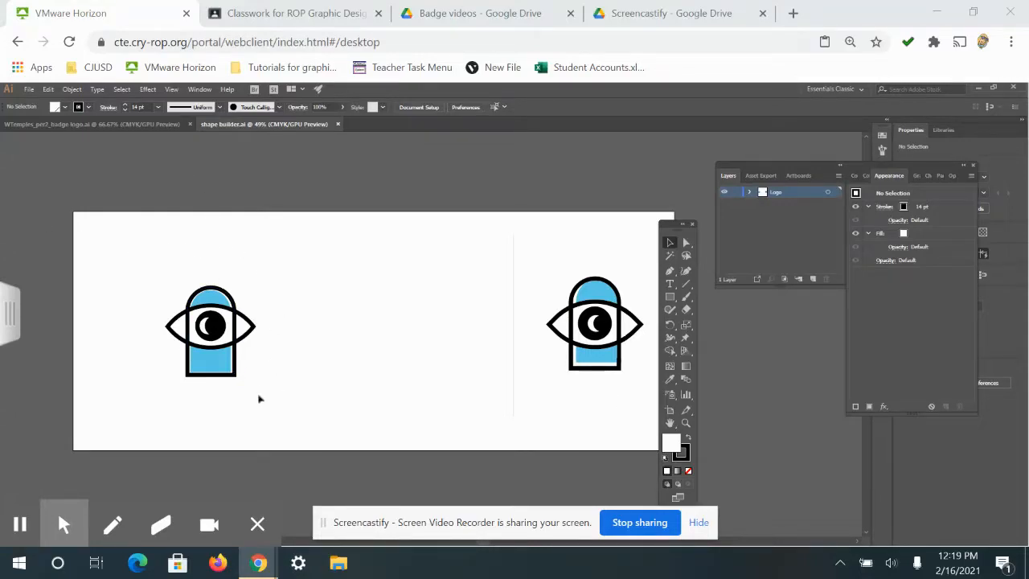
mouse_move(382, 281)
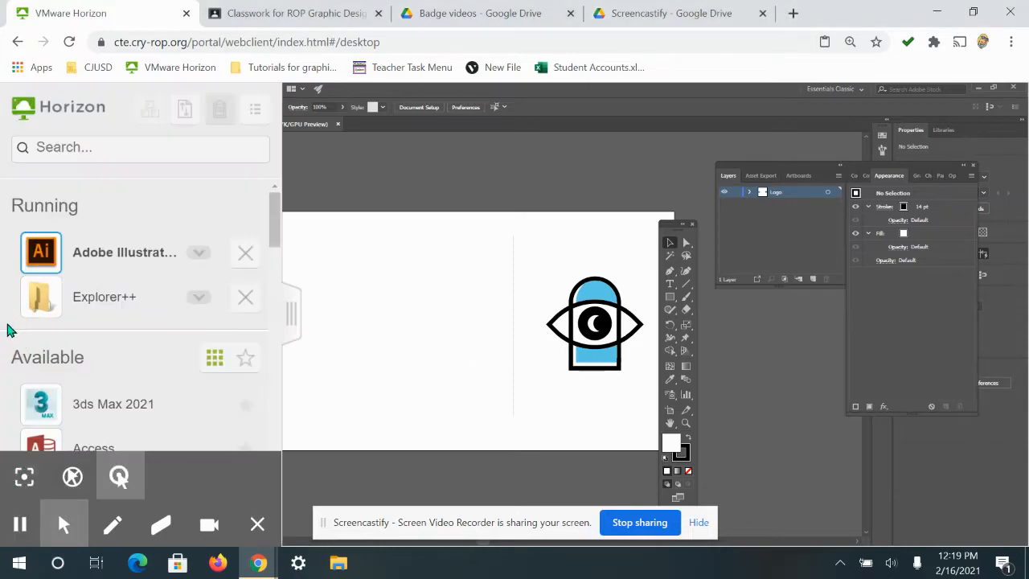
- Bring Explorer++ forward and back out of the Turn_in_Assignments drive to This PC
left_click(94, 305)
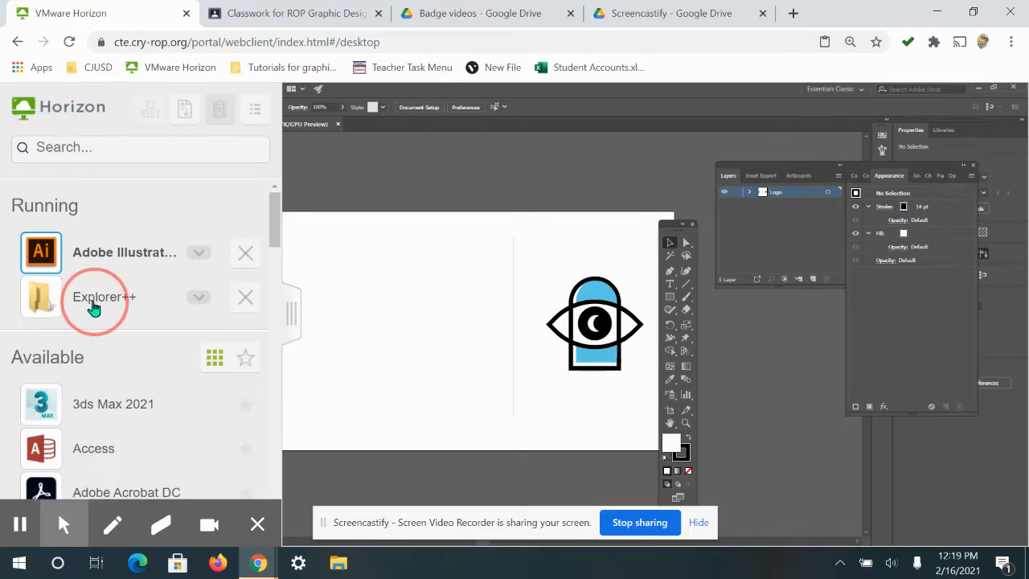
left_click(93, 296)
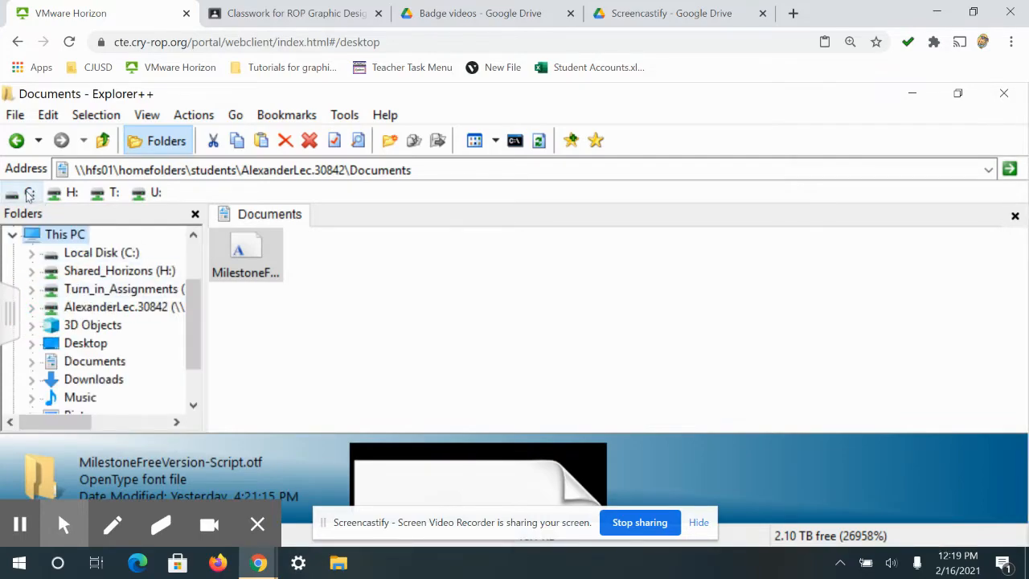
left_click(120, 289)
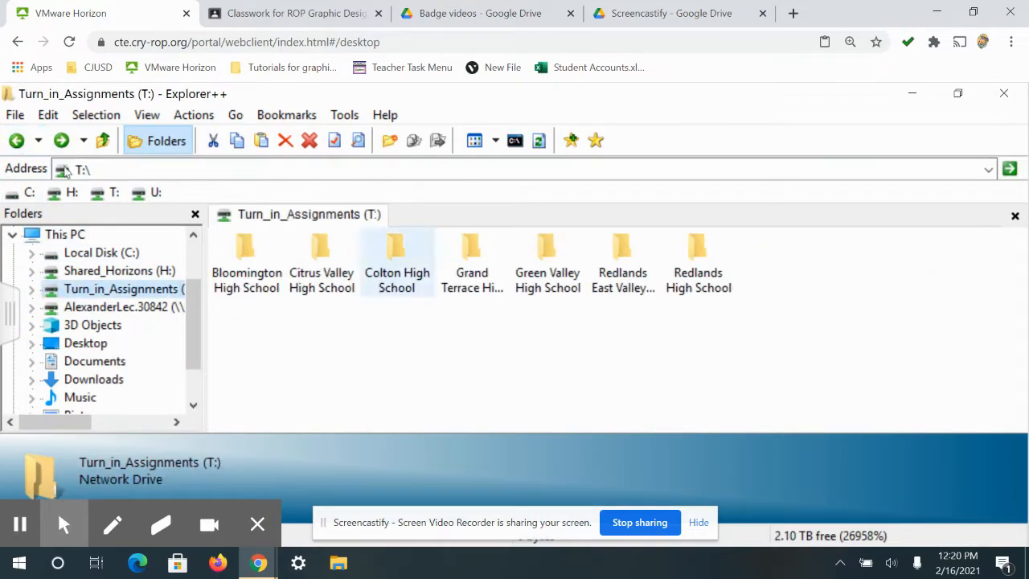
left_click(16, 140)
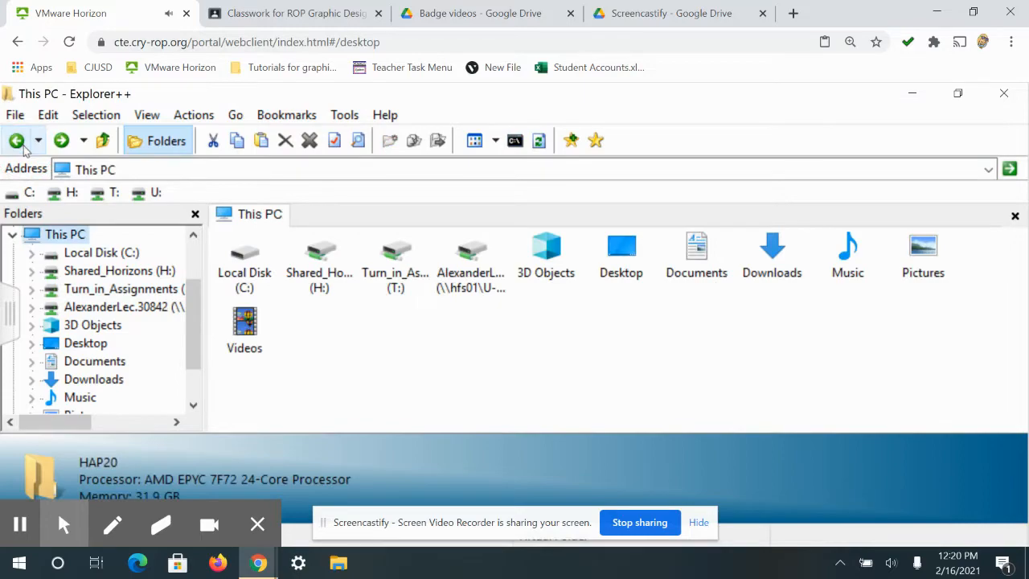
- Browse Shared_Horizons into Adobe Illustrator_Shapes and open shape builder.ai in Illustrator
left_click(318, 257)
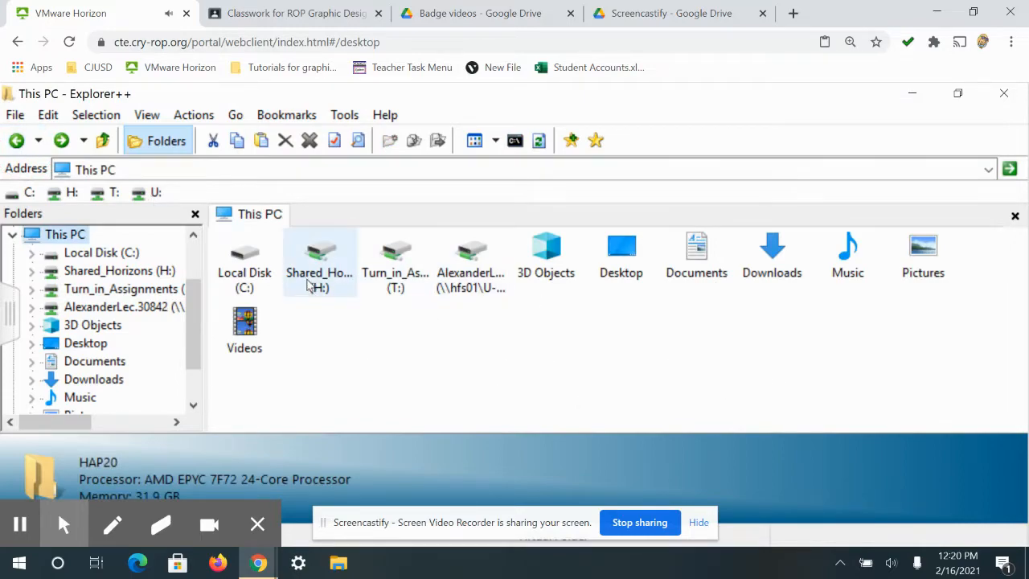
left_click(318, 258)
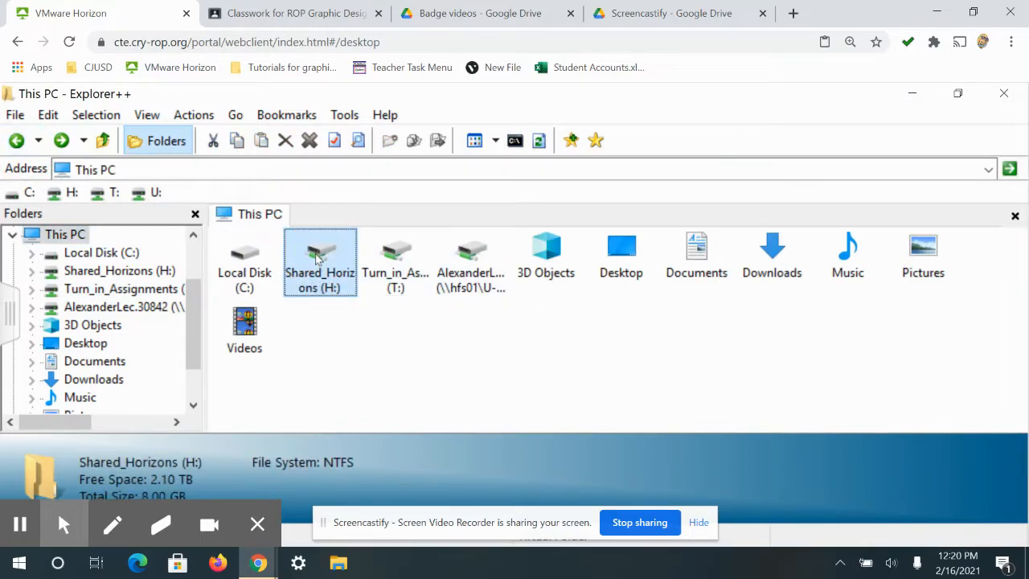
double_click(319, 254)
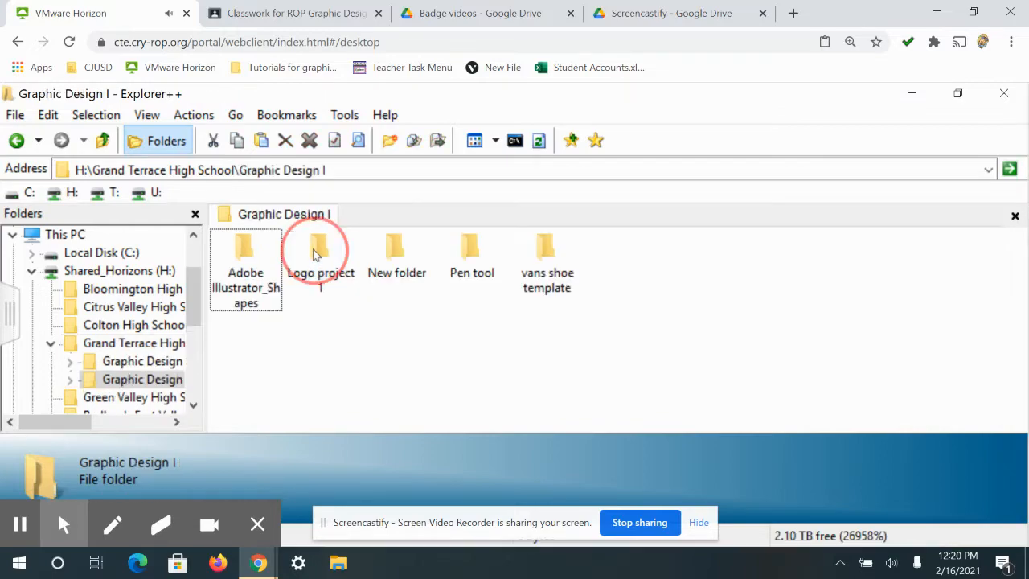
mouse_move(341, 371)
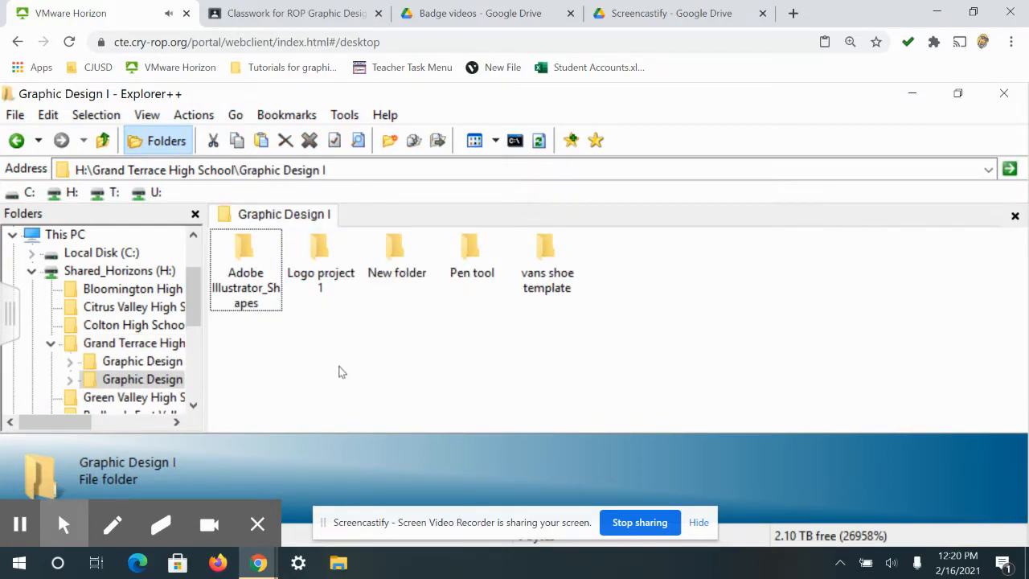
left_click(245, 254)
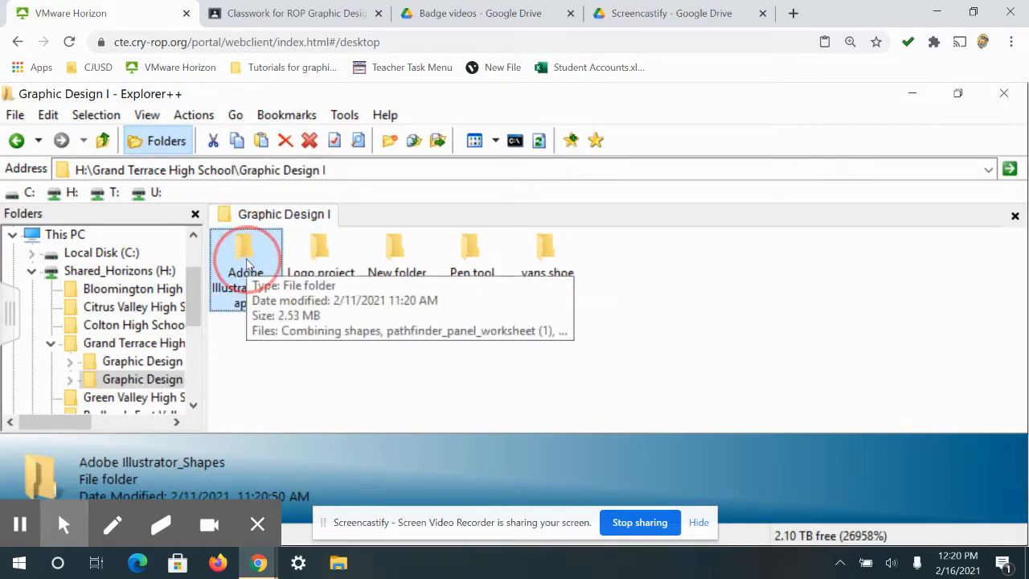
double_click(244, 253)
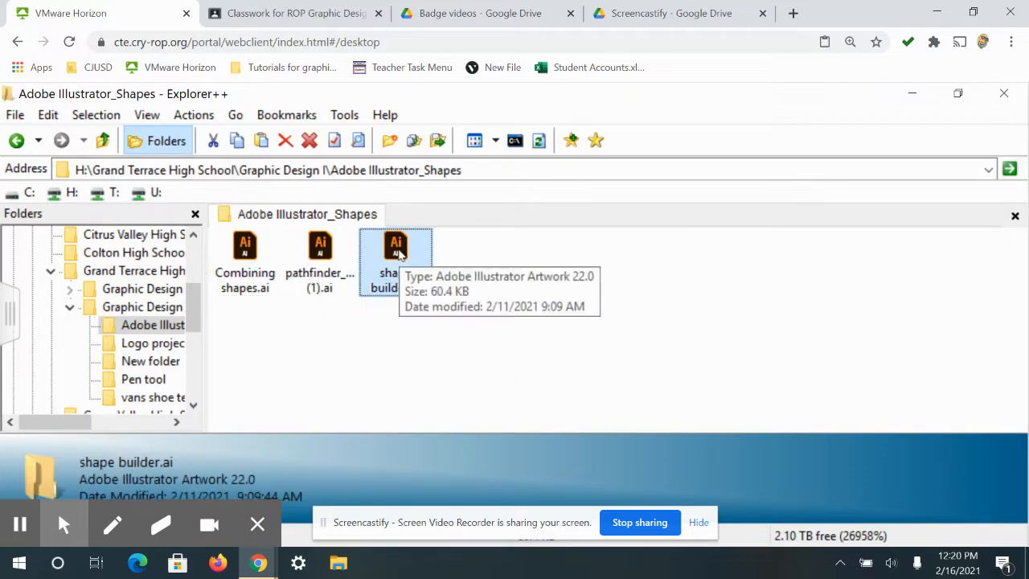
double_click(395, 244)
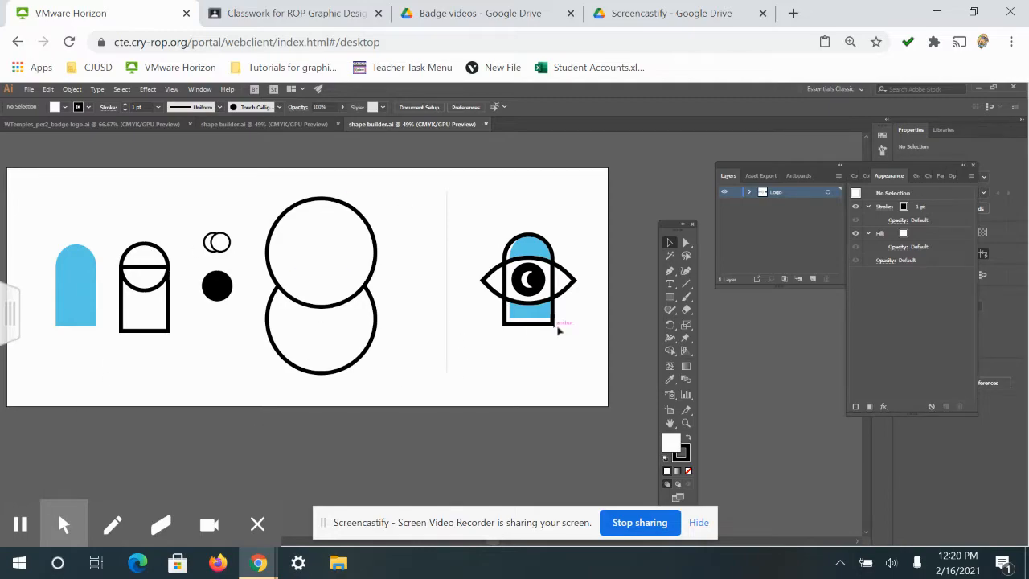
mouse_move(544, 344)
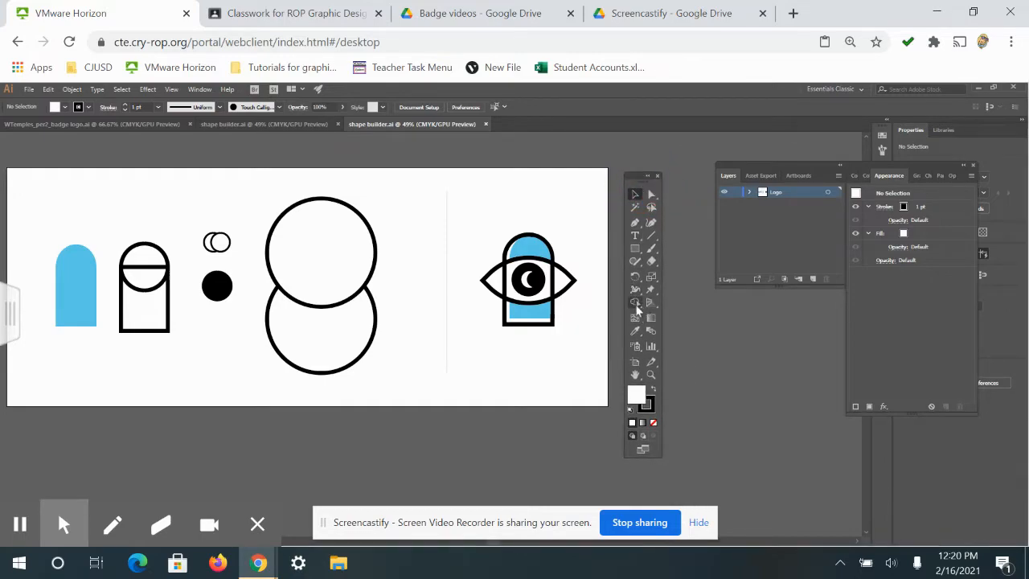
- Merge the outlined arch and rectangle with Shape Builder, then pick up the blue arch to combine it
left_click(634, 302)
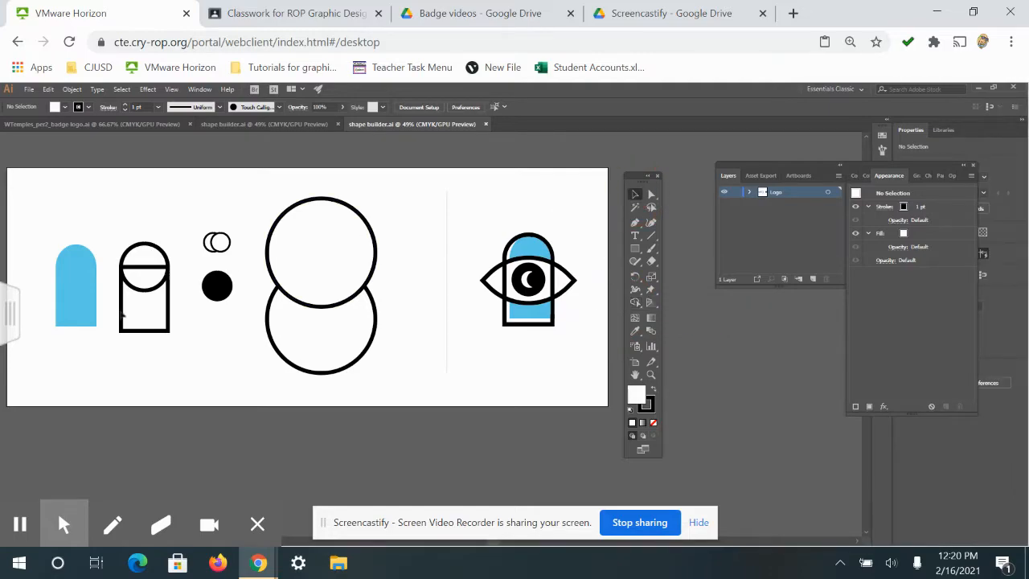
mouse_move(577, 296)
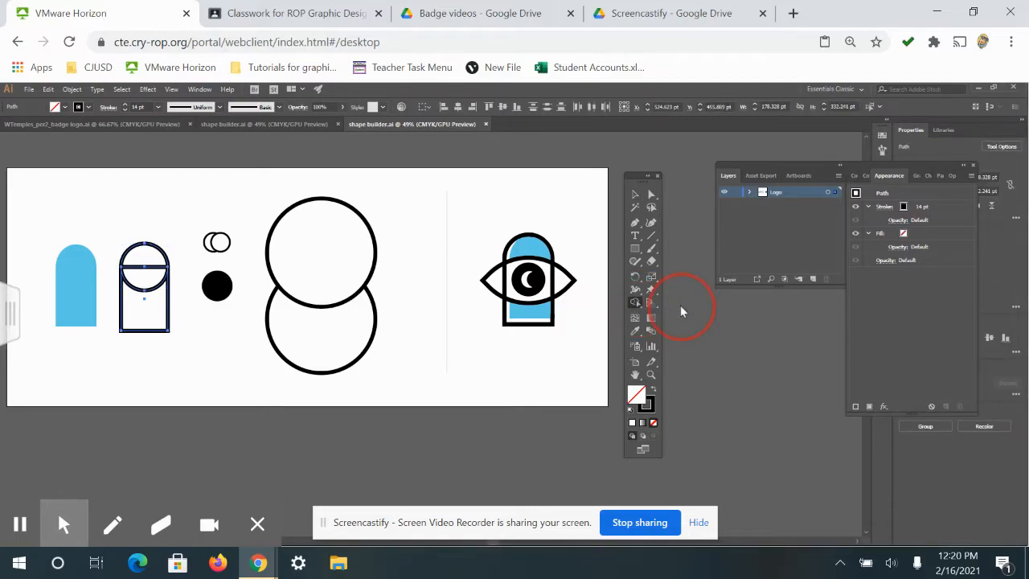
left_click(144, 286)
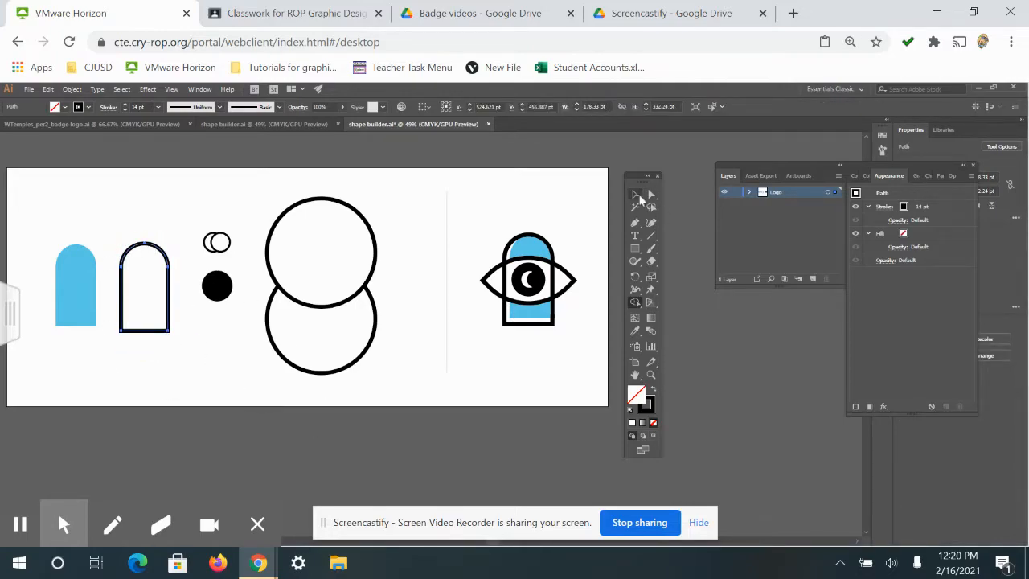
left_click(145, 286)
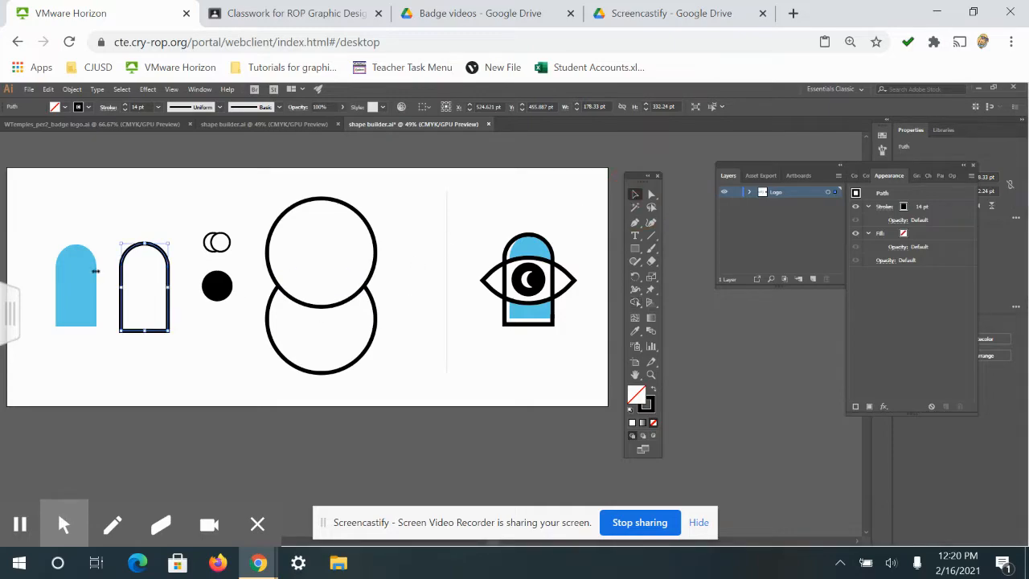
left_click(144, 290)
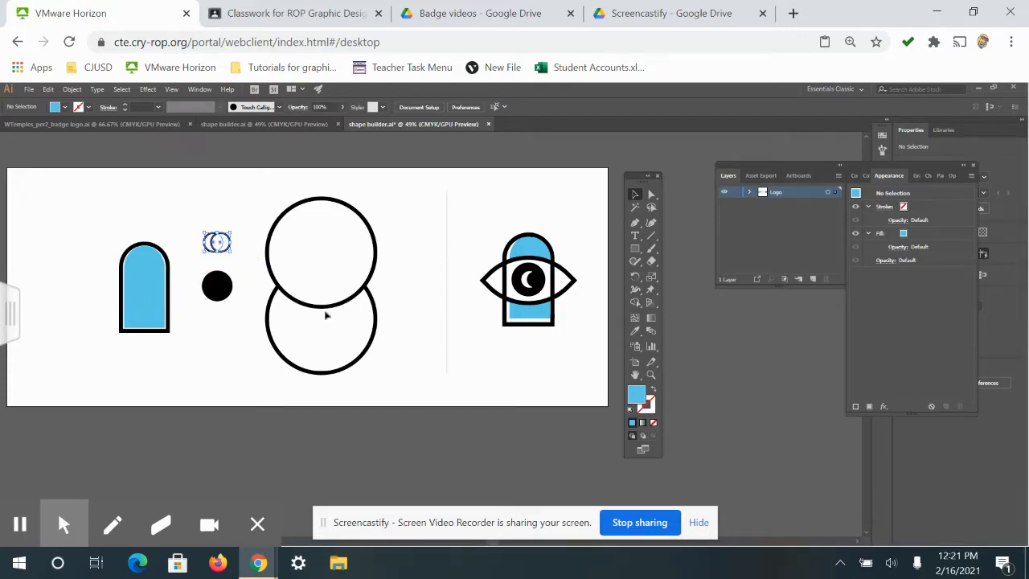
- Select the two small circles and cut away the overlap with Shape Builder, leaving a crescent
left_click(321, 314)
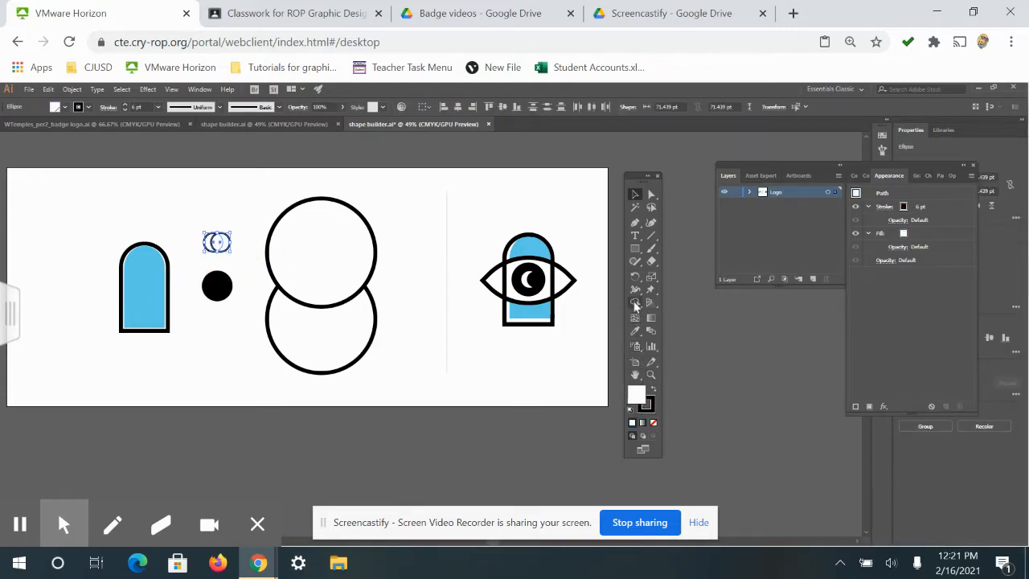
left_click(635, 302)
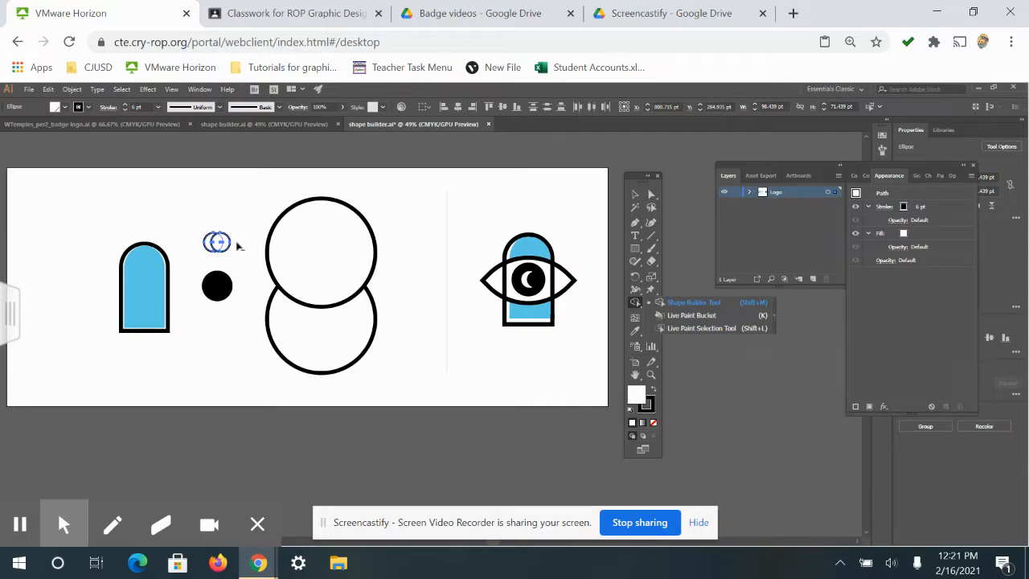
left_click(635, 195)
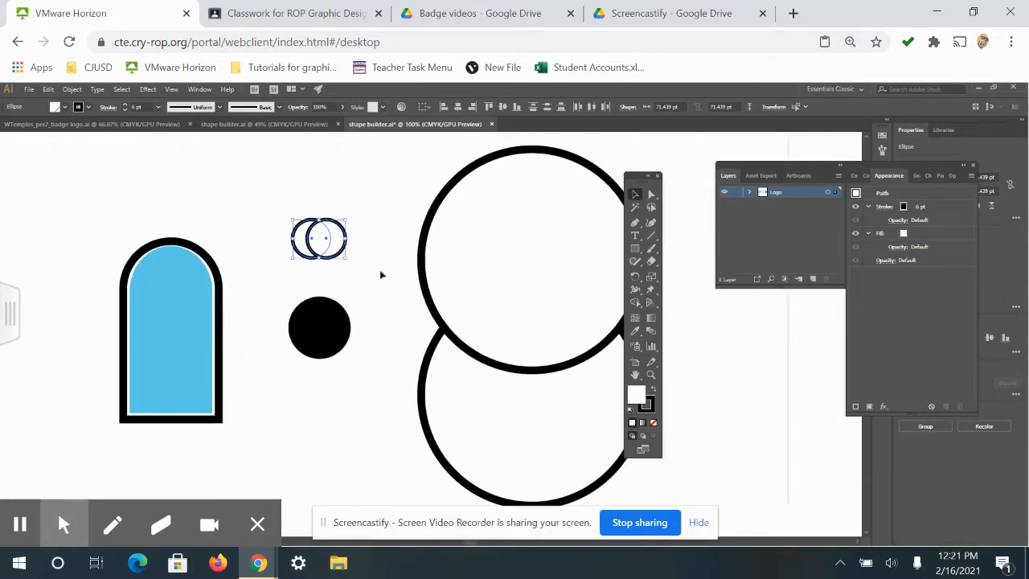
mouse_move(650, 315)
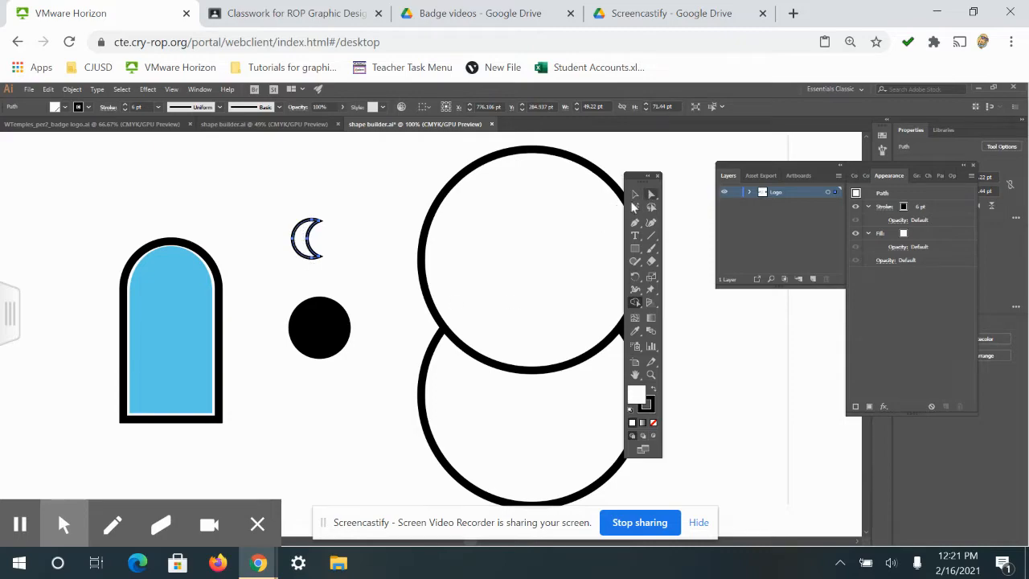
left_click(313, 237)
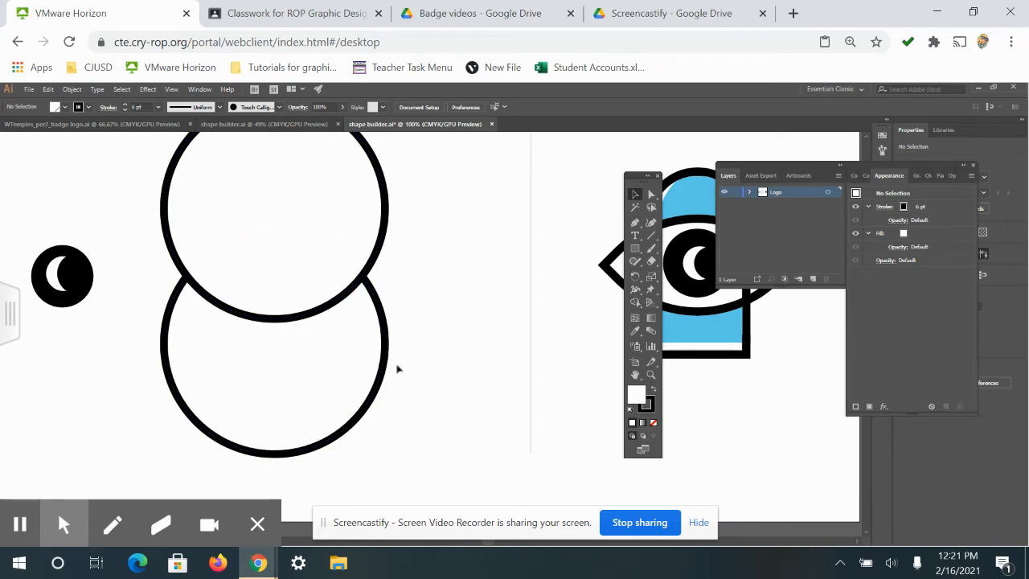
mouse_move(395, 384)
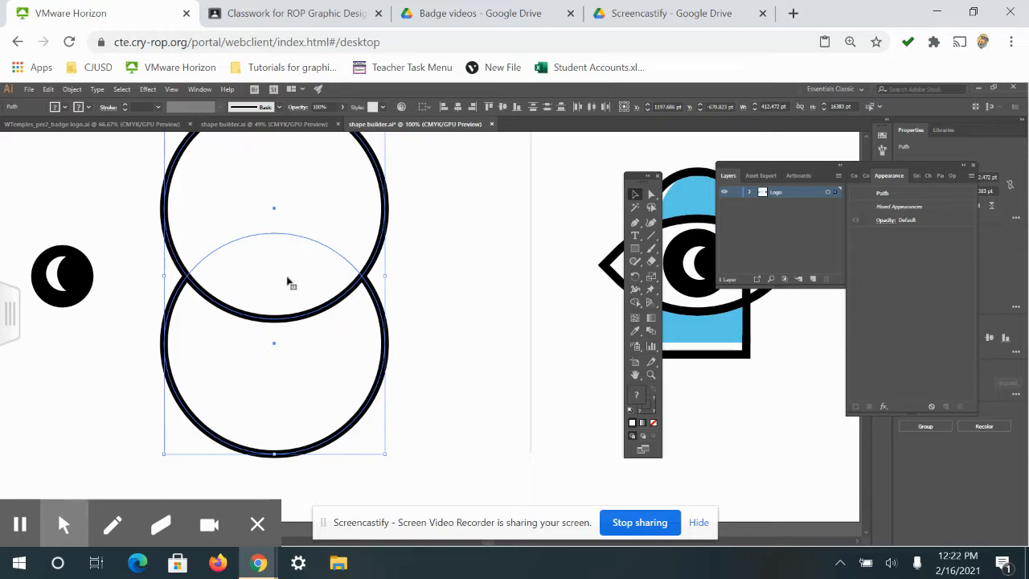
mouse_move(344, 259)
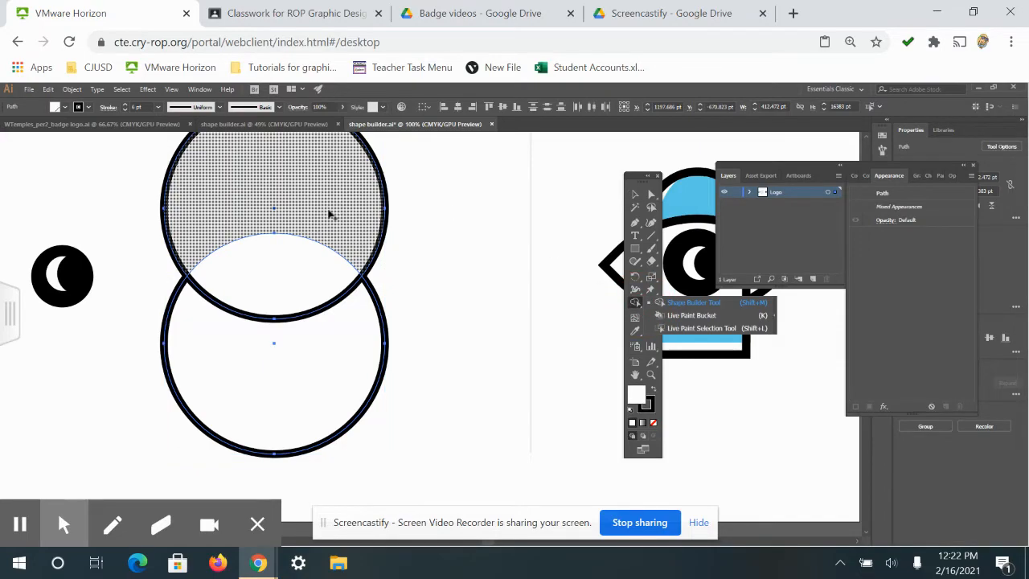
mouse_move(243, 199)
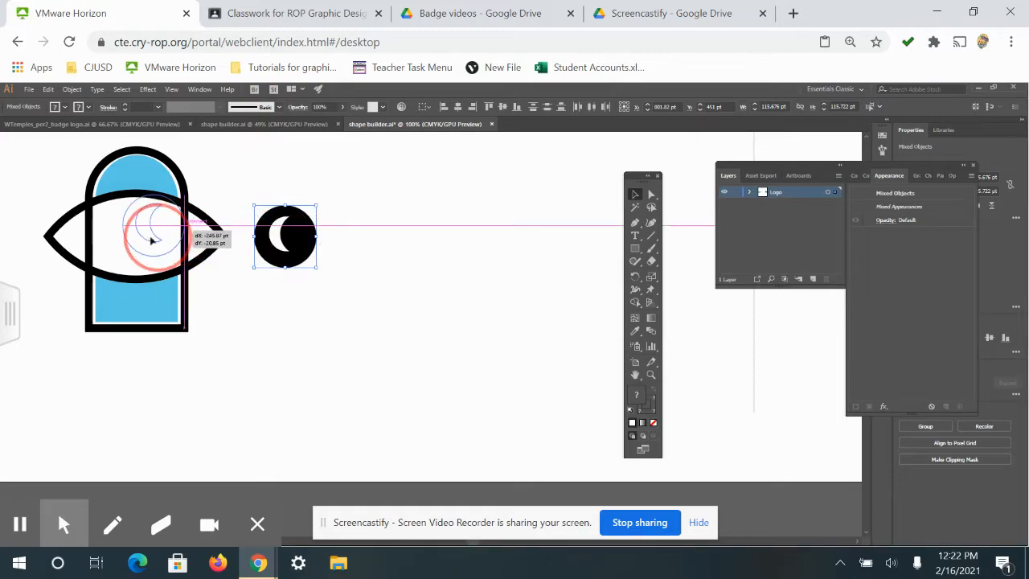
- Drag the crescent pupil into the eye's centre over the arch and deselect the finished logo
left_click_drag(286, 235, 136, 233)
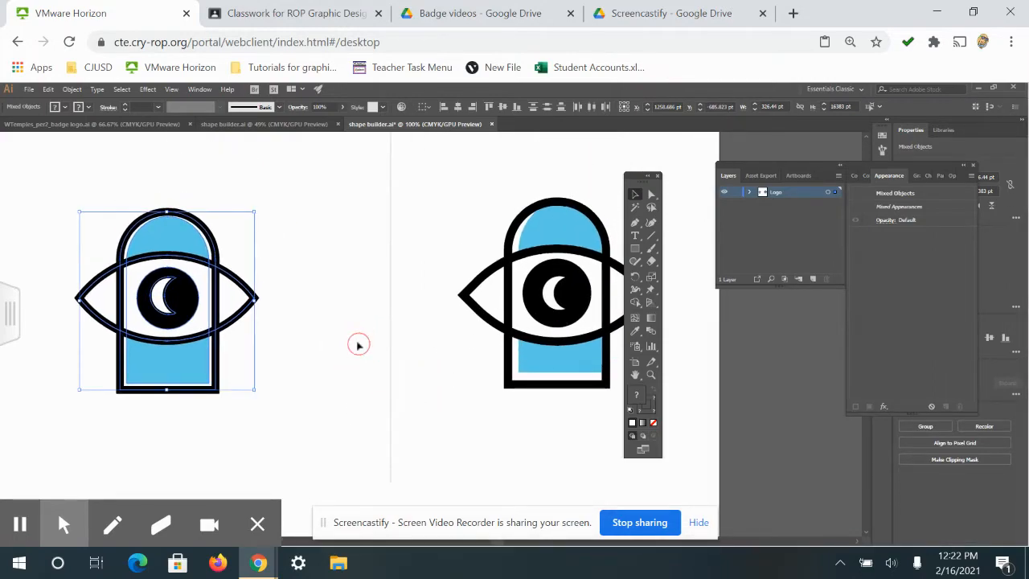
left_click(29, 89)
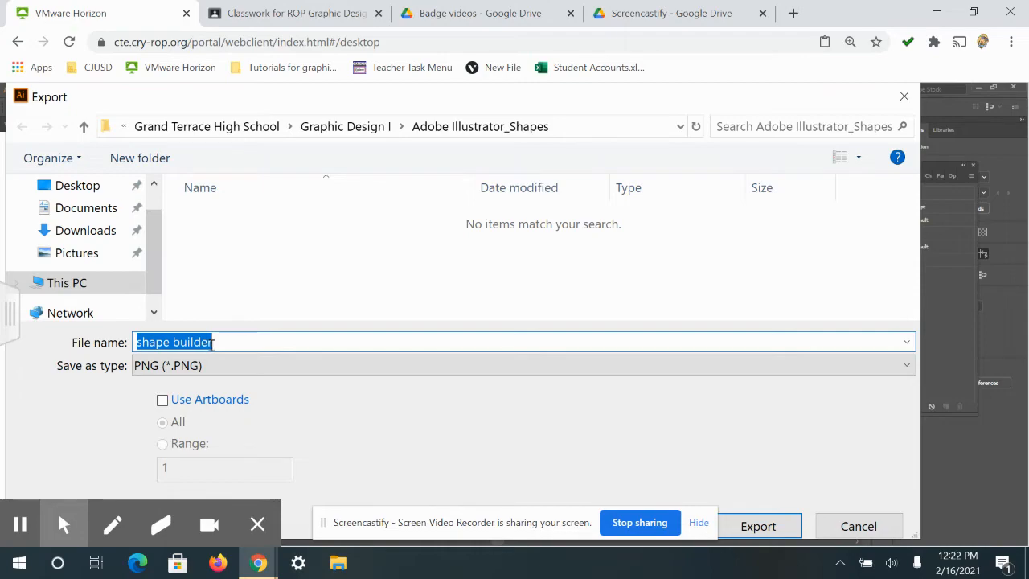
- Name the PNG export 'WTemples_p#_shape builder' and move the save location up to This PC
key("Delete")
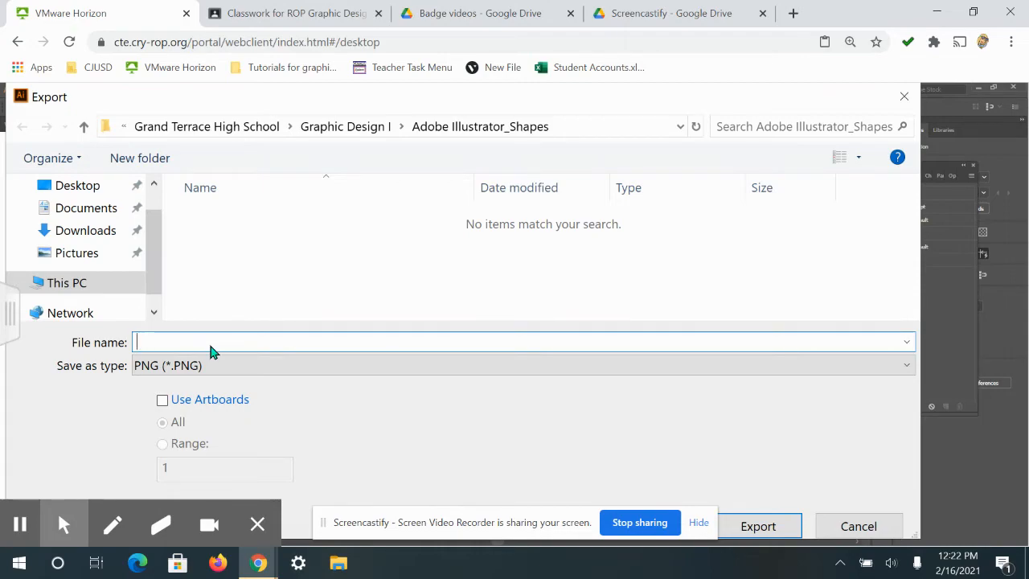
type("WTemples_")
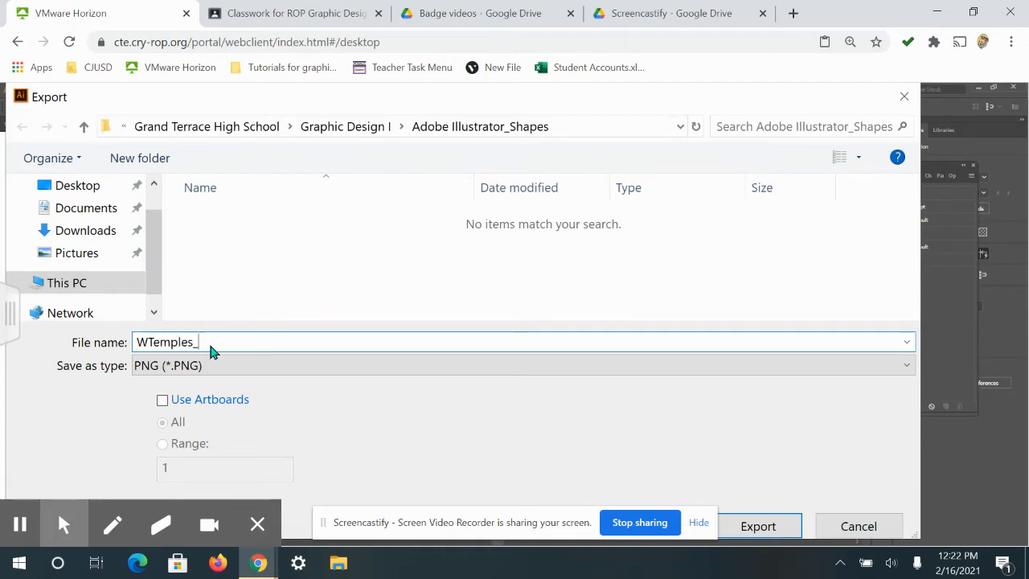
type("p#")
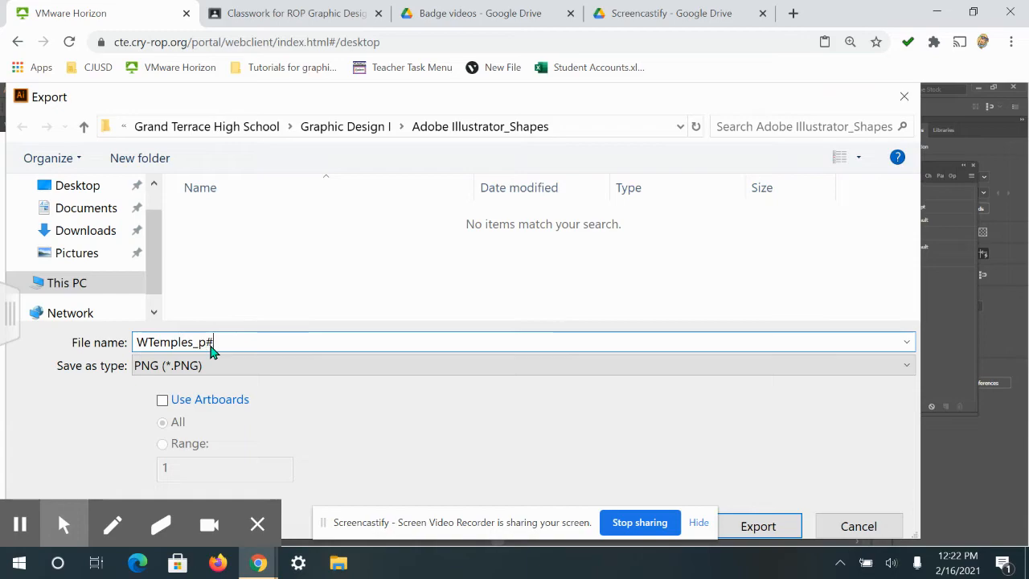
type("_shape builder")
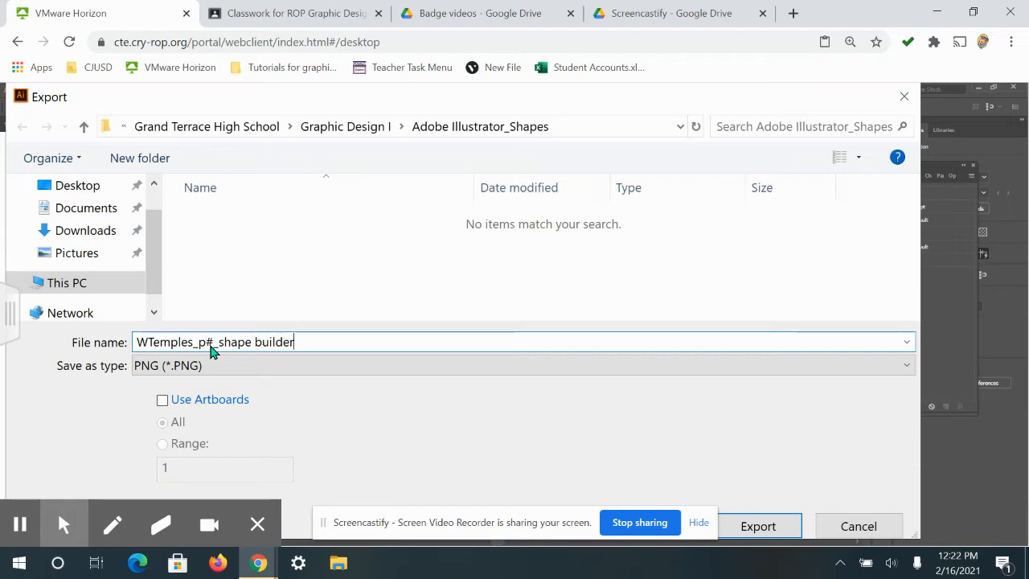
left_click(67, 283)
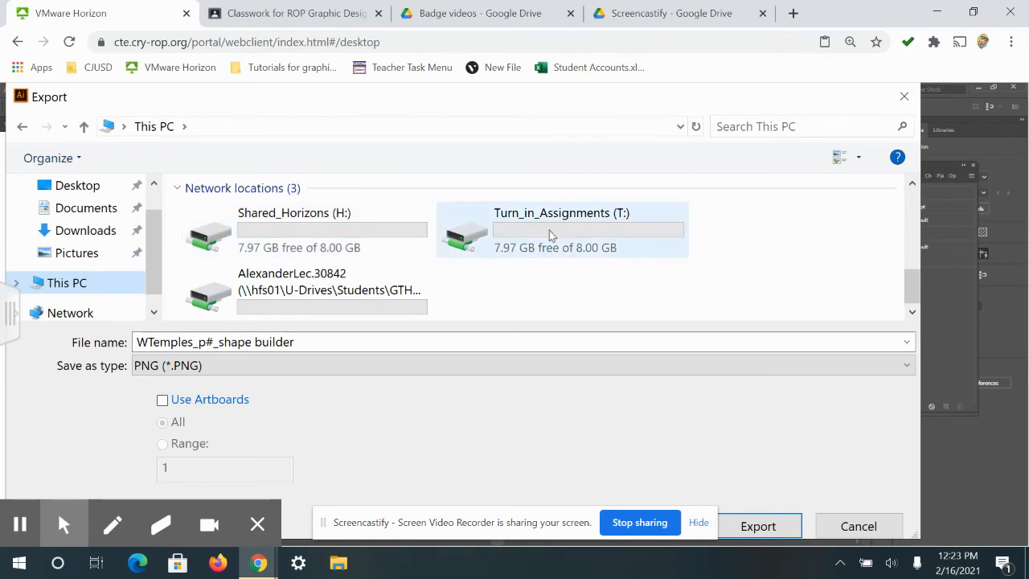
- Point the export into Turn_in_Assignments > Grand Terrace High School > Graphic Design I > Period 2
double_click(561, 229)
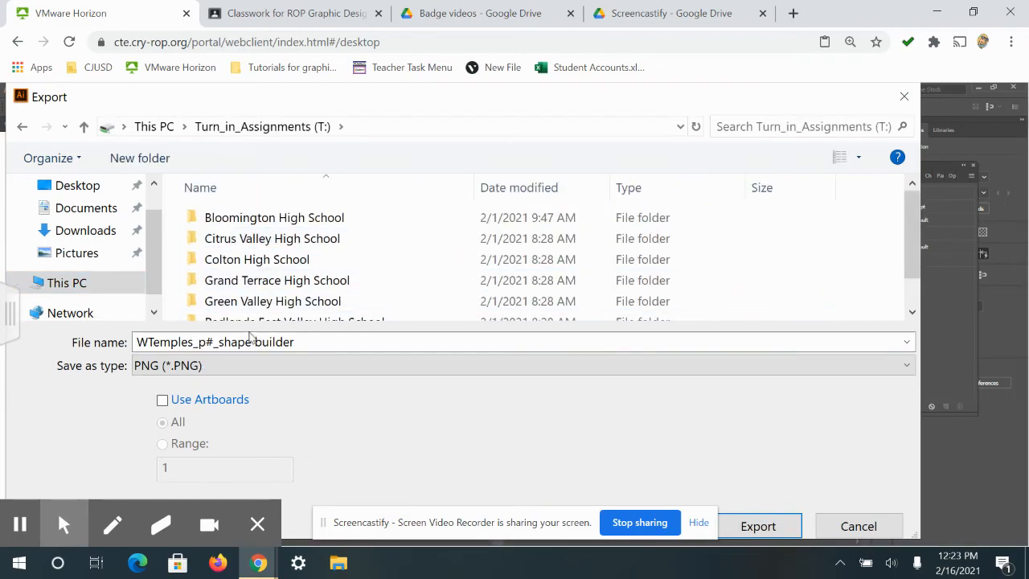
double_click(276, 279)
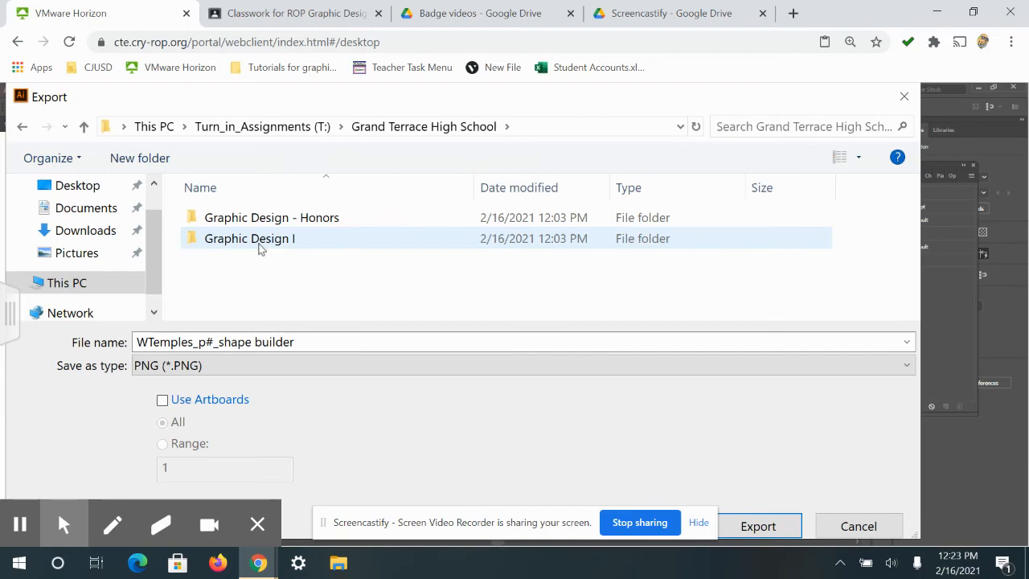
double_click(250, 238)
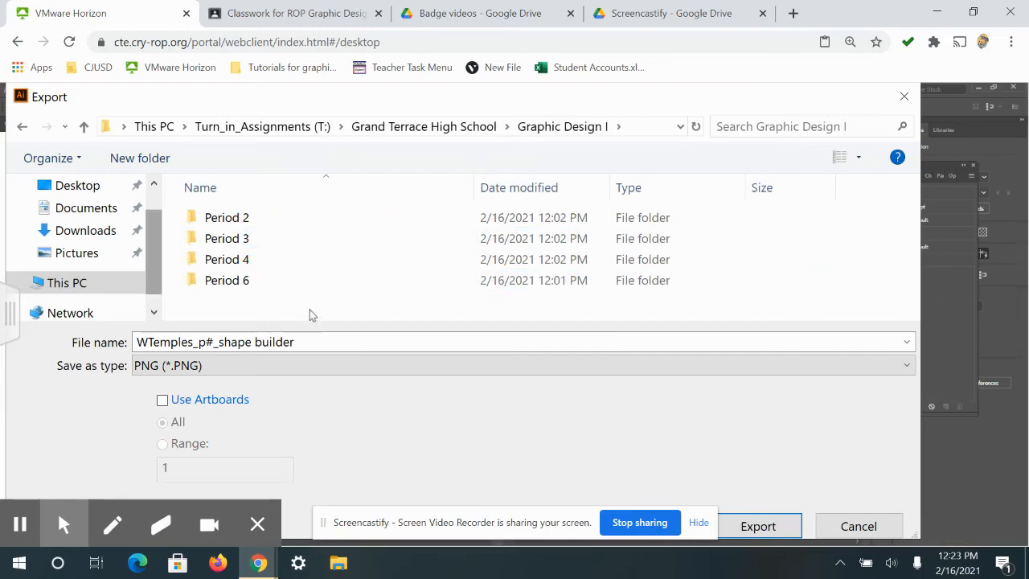
left_click(226, 217)
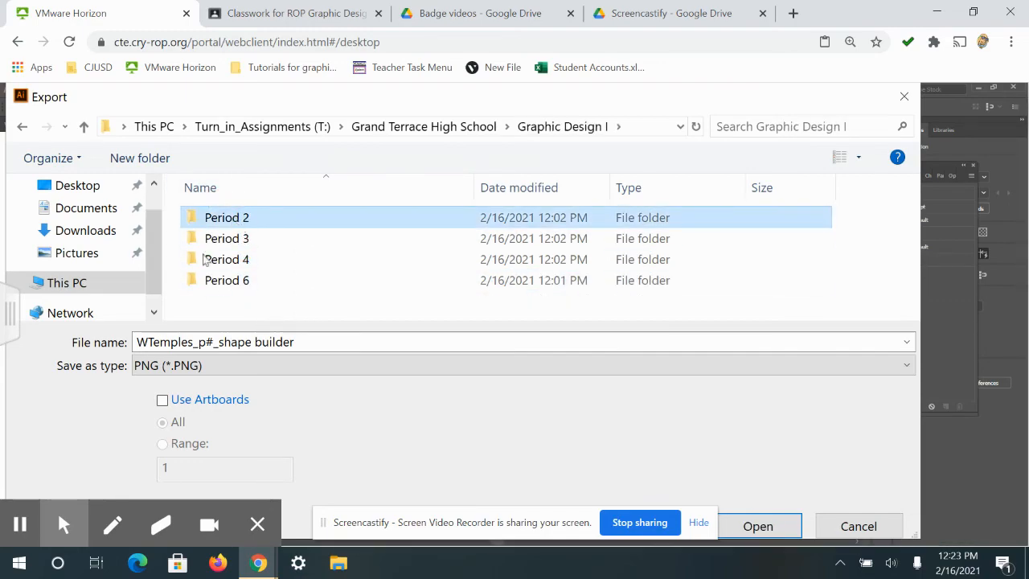